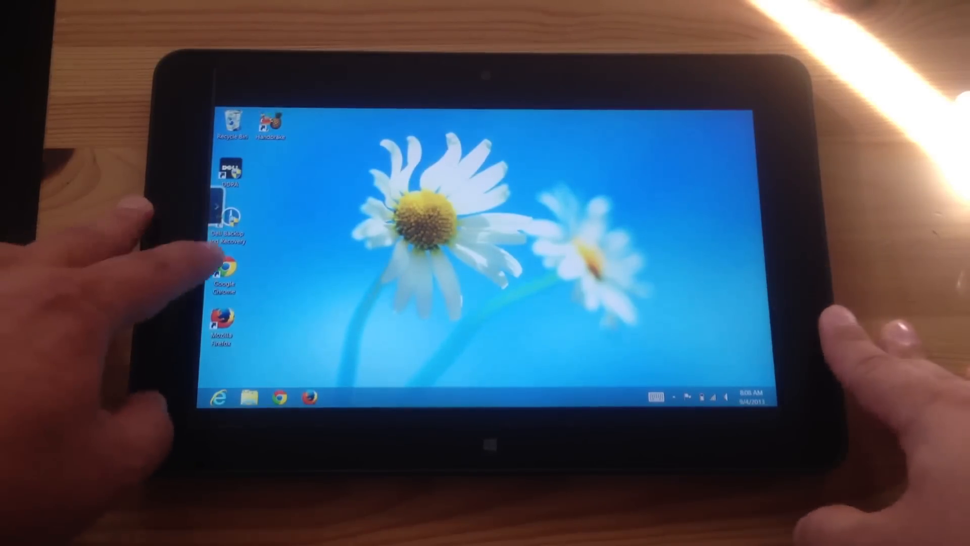
# Launch Google Chrome from its desktop shortcut in desktop mode
pyautogui.click(280, 397)
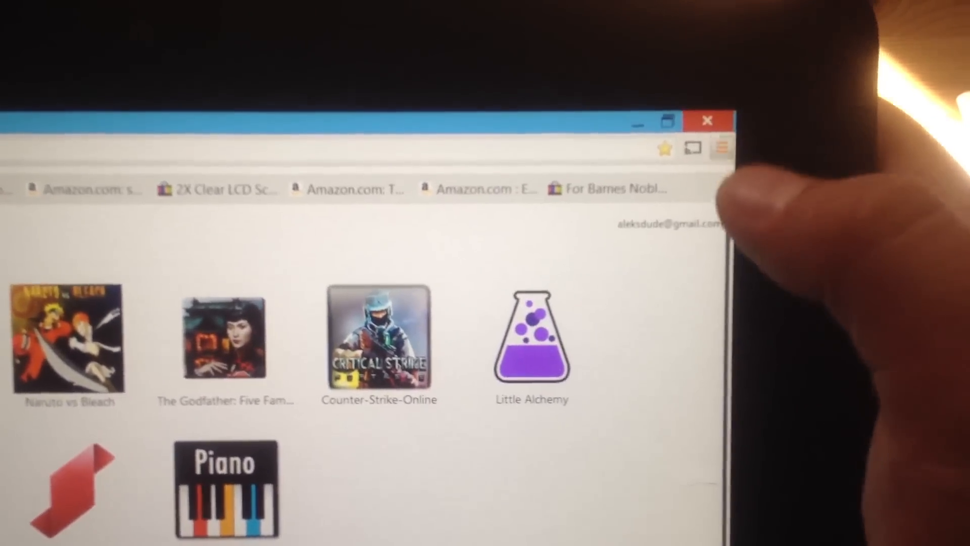
# Close the desktop Chrome window to return to the Windows desktop
pyautogui.click(721, 147)
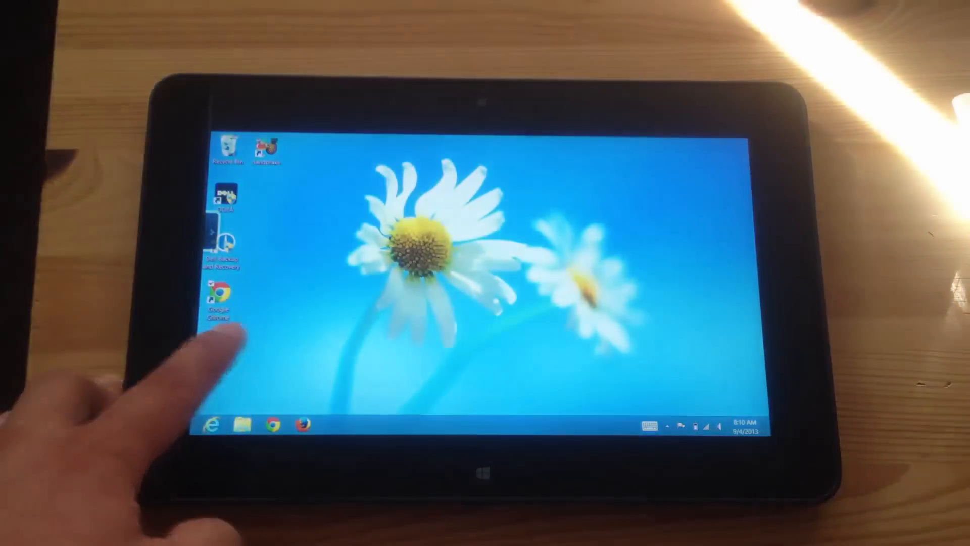
# Switch from the desktop to the Windows 8 Start screen
pyautogui.click(218, 291)
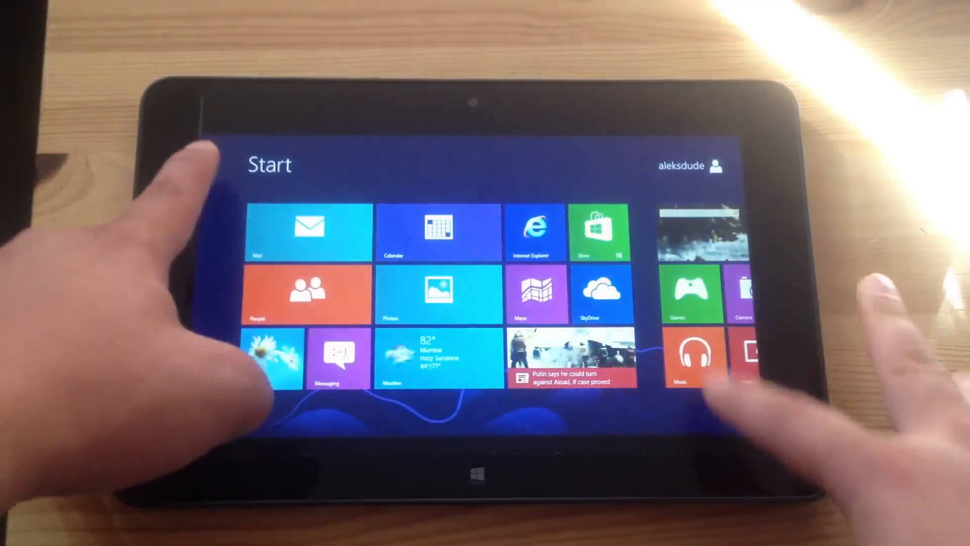
# Launch Chrome from its Start tile and show the 'Relaunch Chrome on the desktop' menu option
pyautogui.hscroll(3)
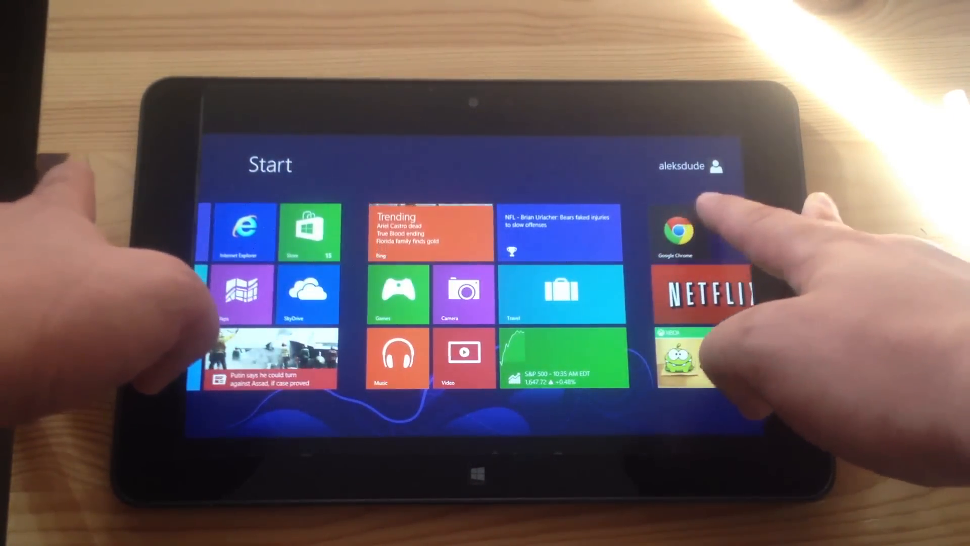
pyautogui.click(673, 232)
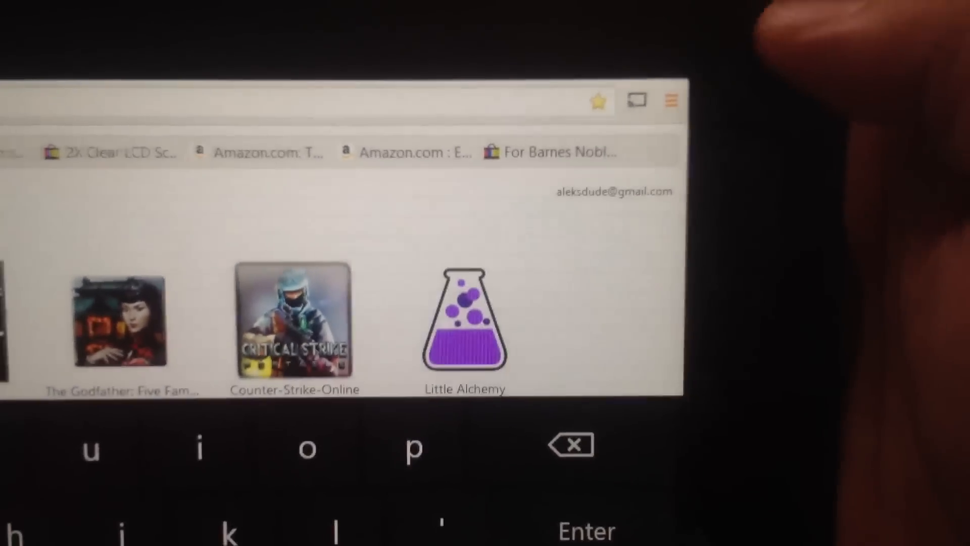
pyautogui.click(670, 100)
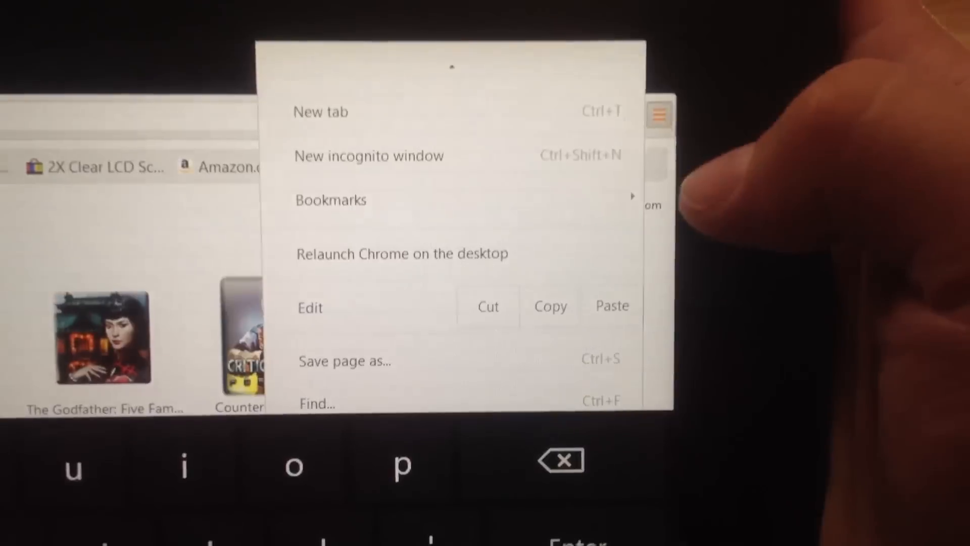